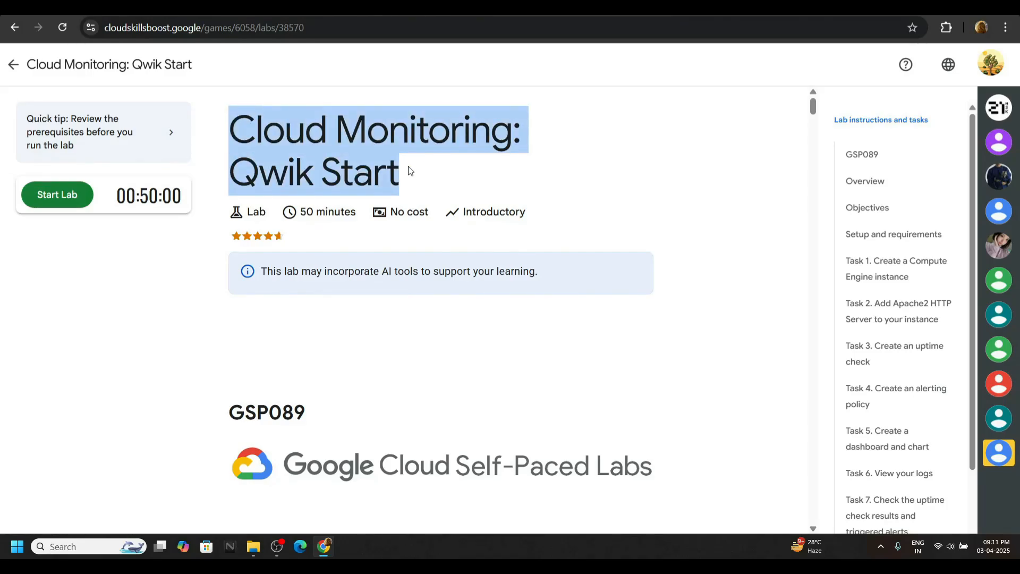
mouse_move(280, 214)
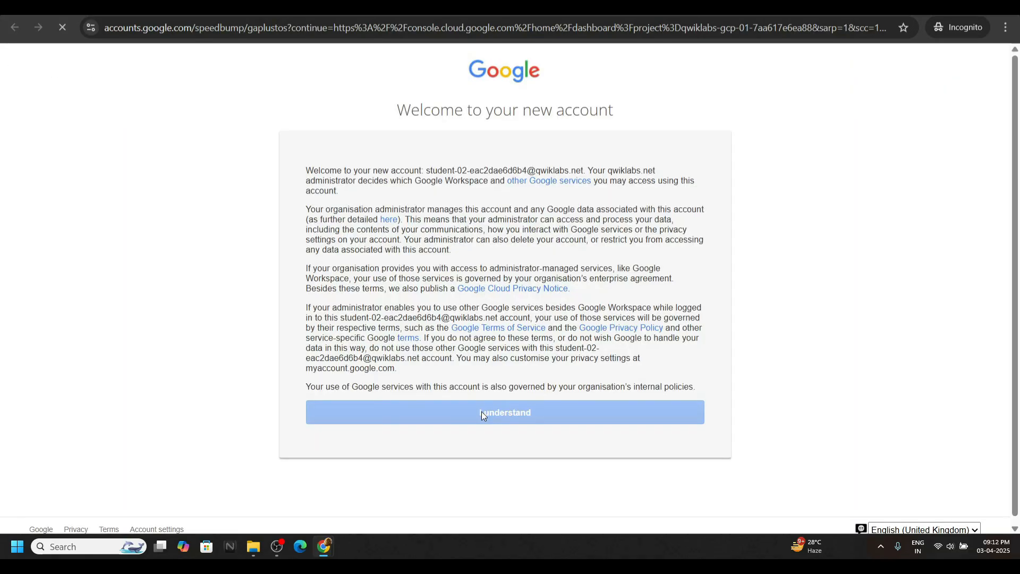
Accept the lab account notice, activate Cloud Shell, and return to the script window
click(504, 412)
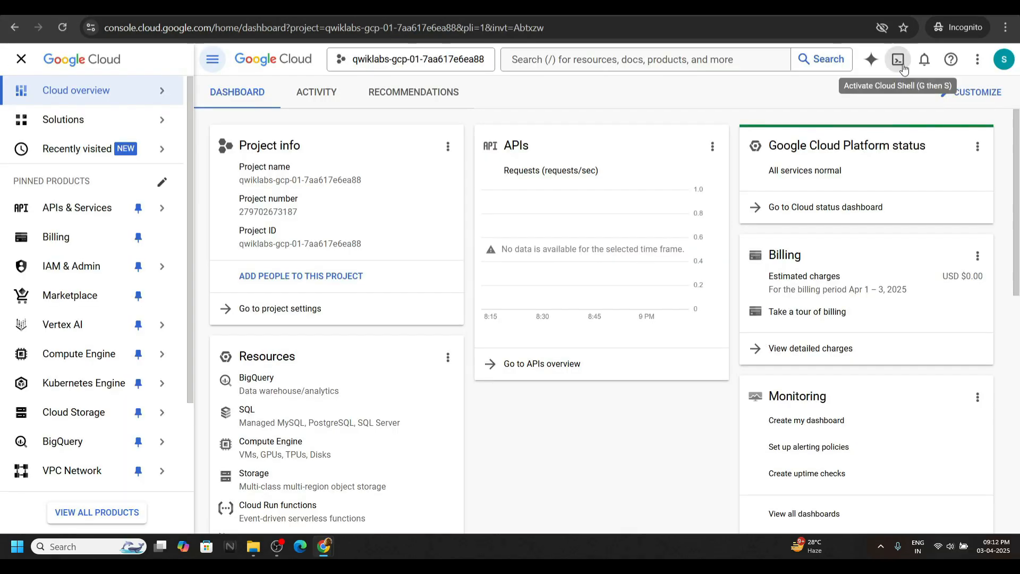
click(898, 59)
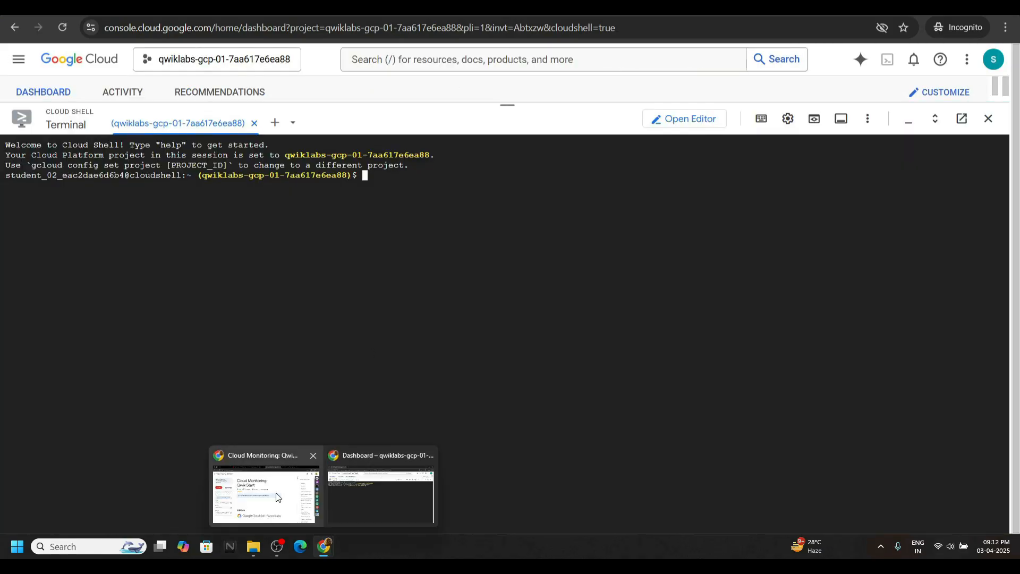
click(264, 494)
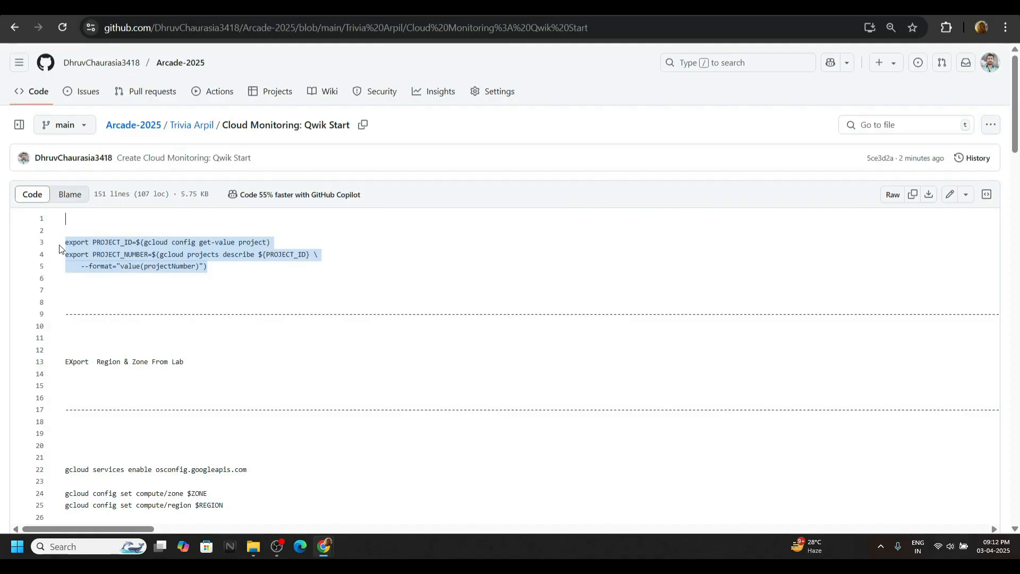
mouse_move(324, 547)
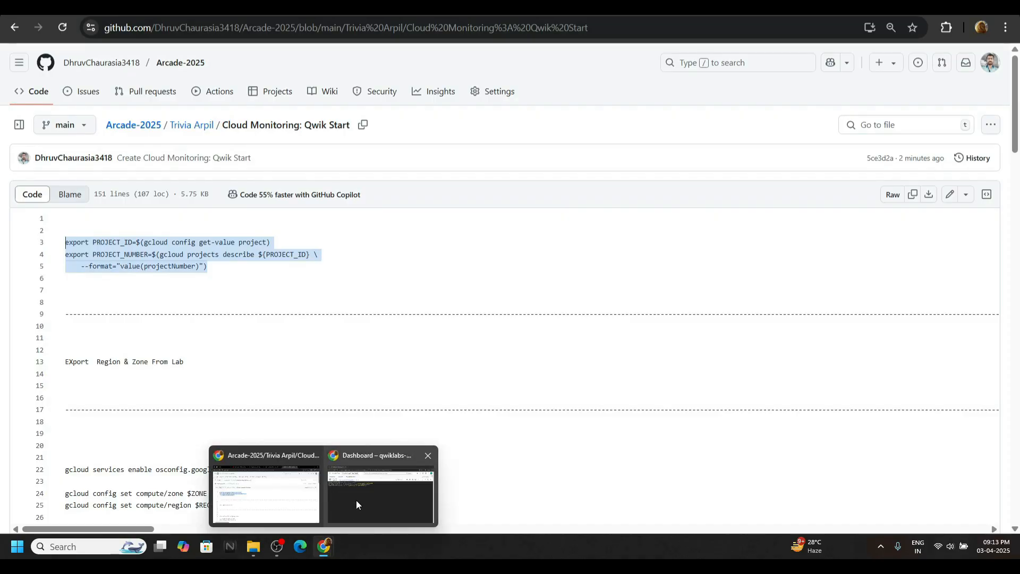
Run the PROJECT_ID and PROJECT_NUMBER export commands (lines 3–5) in Cloud Shell
click(380, 488)
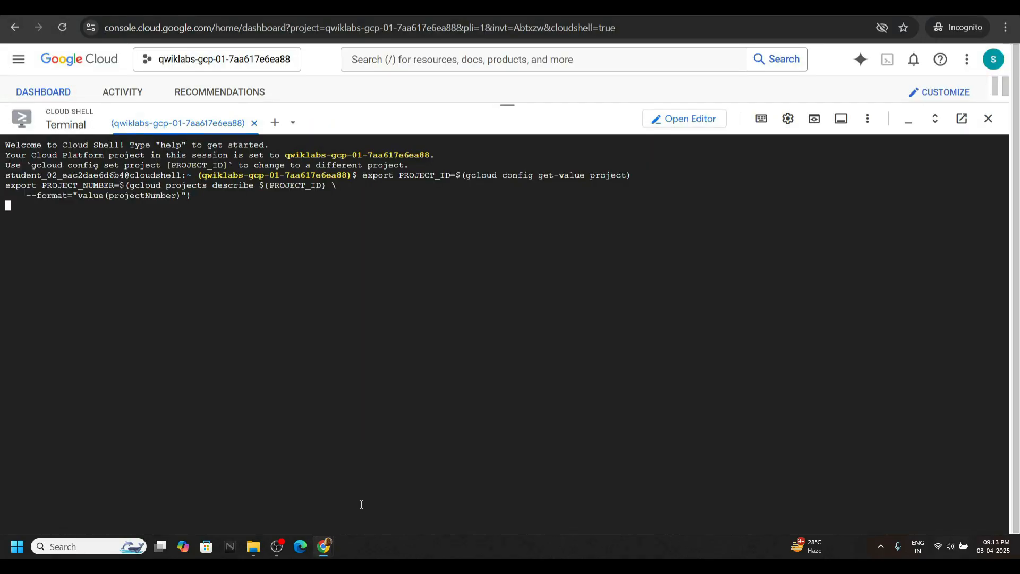
mouse_move(324, 546)
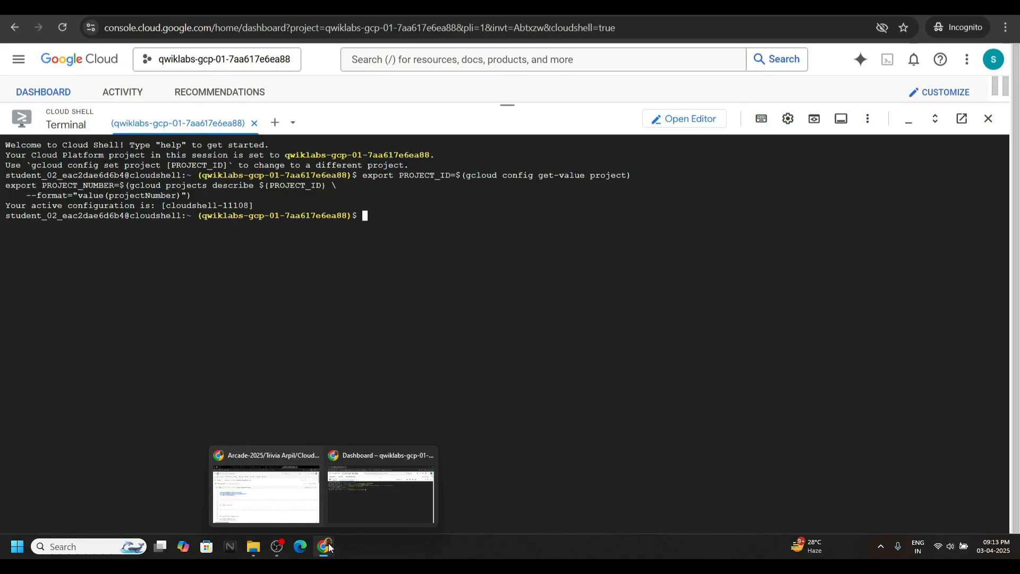
click(265, 495)
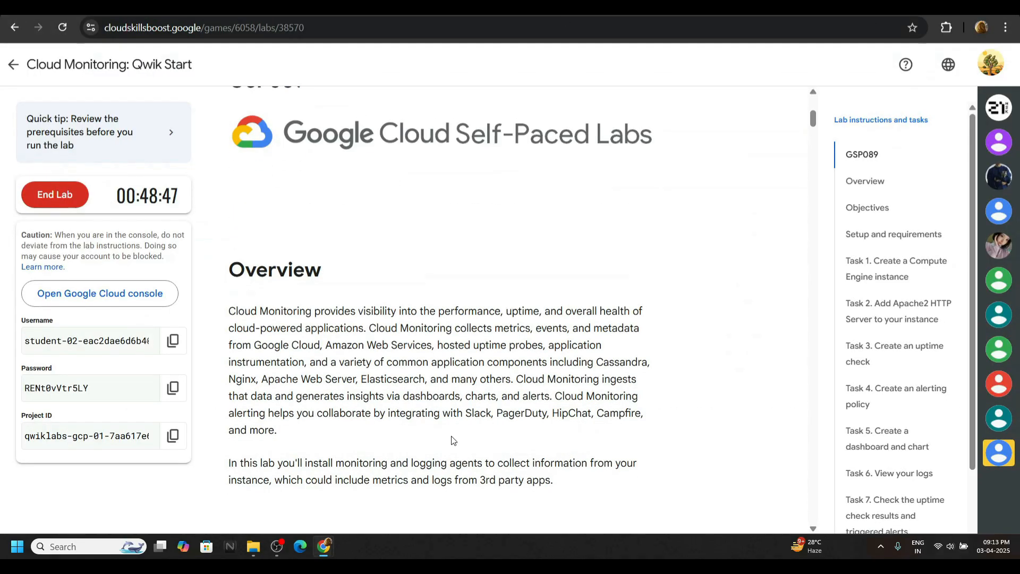
Copy the gcloud default zone and region commands from Setup and requirements
scroll(down, 3)
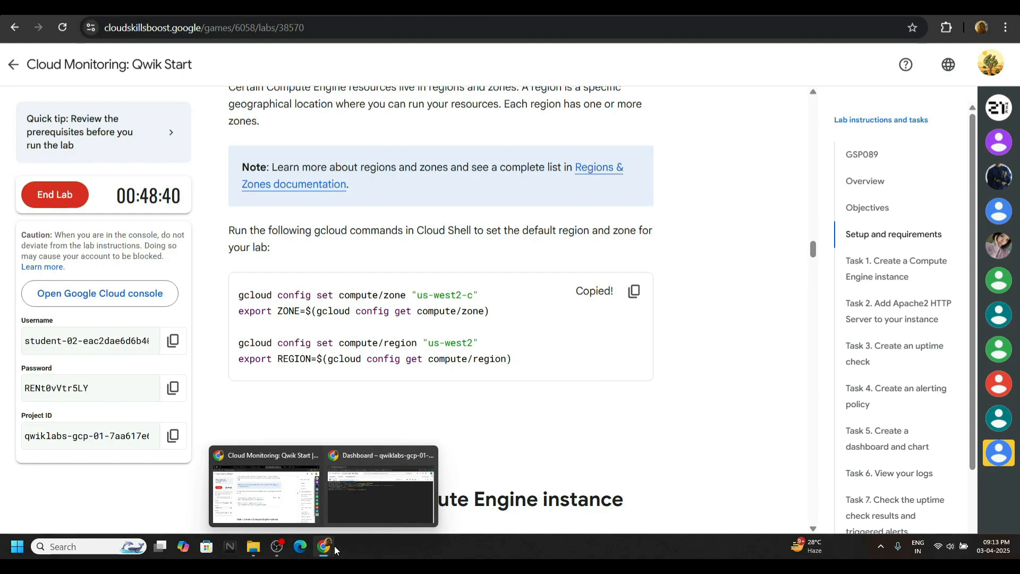
click(380, 488)
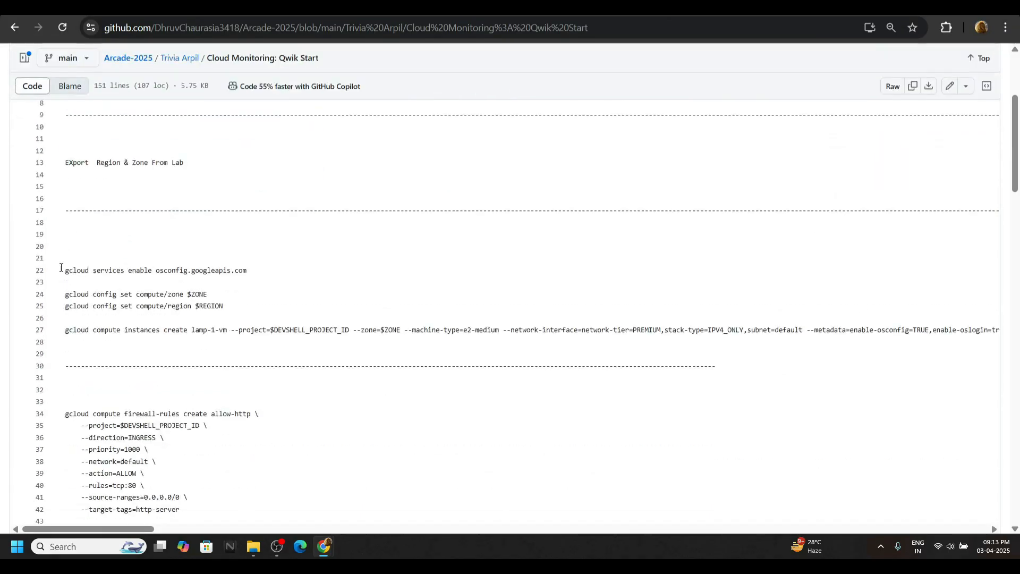
mouse_move(323, 546)
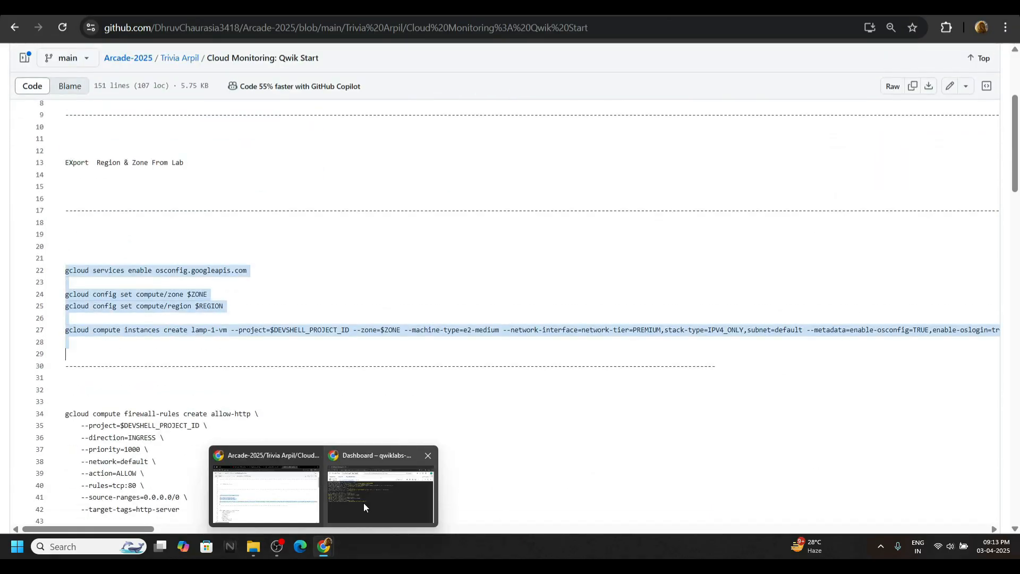
Run script lines 22–29 in Cloud Shell to enable APIs, set zone/region, and create lamp-1-vm
click(380, 491)
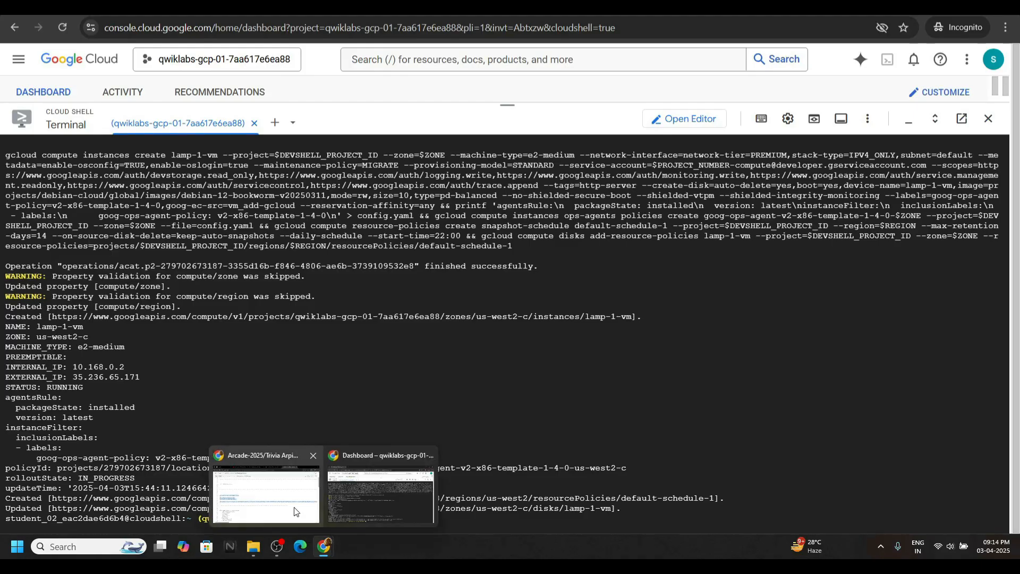
click(264, 491)
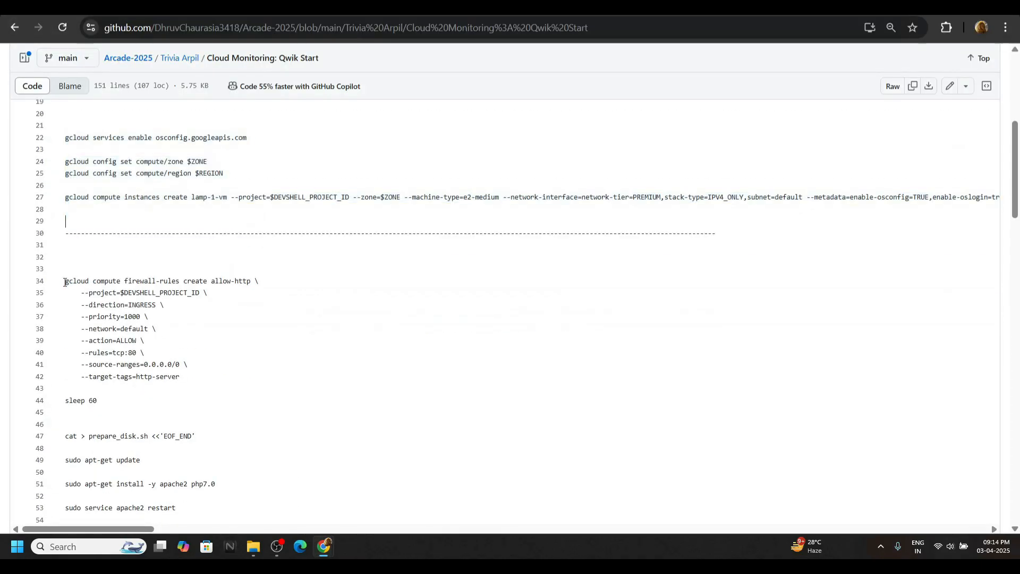
Select script lines 34–150, through the notification channel and alerting-policy commands
scroll(down, 3)
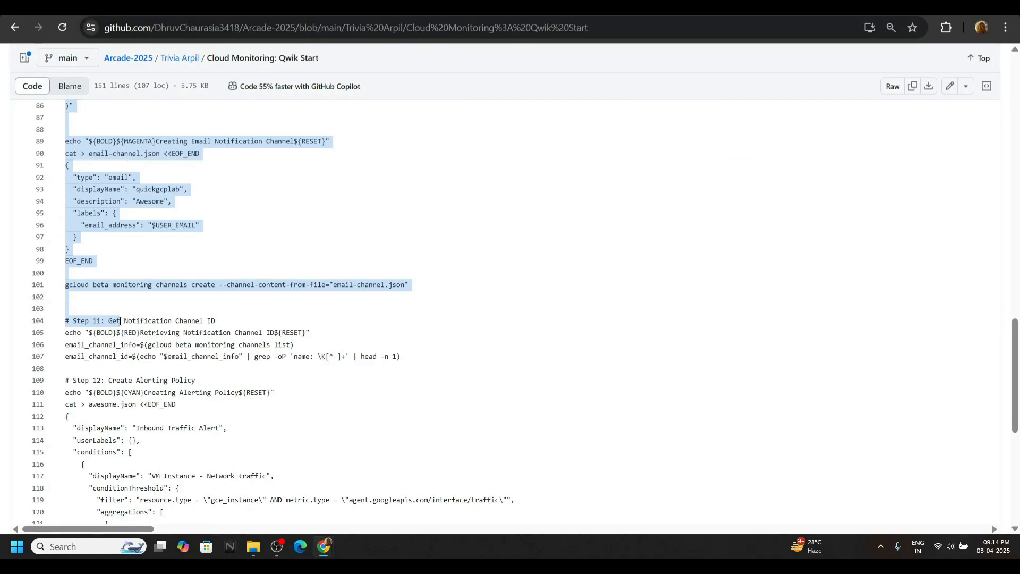
scroll(down, 3)
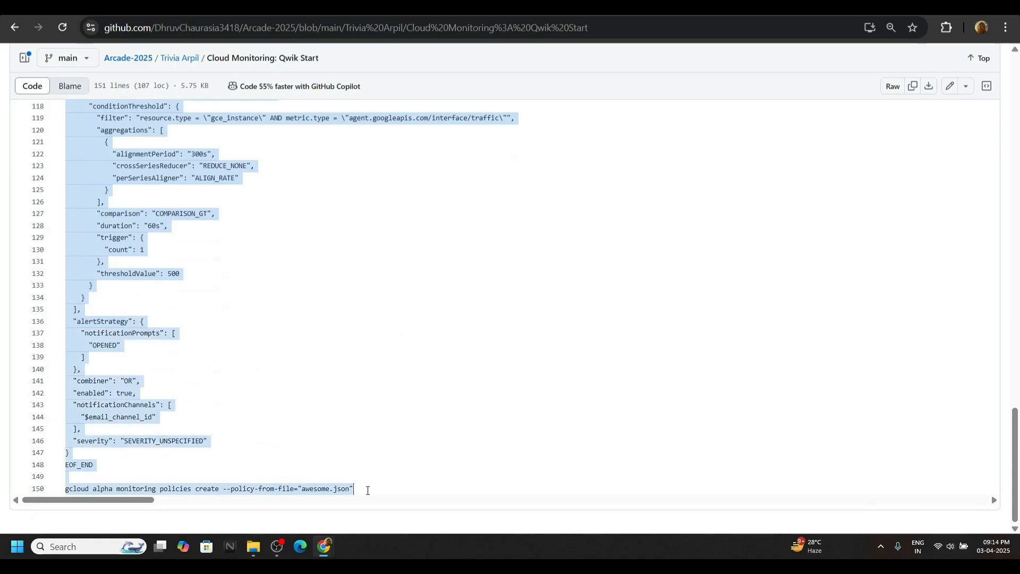